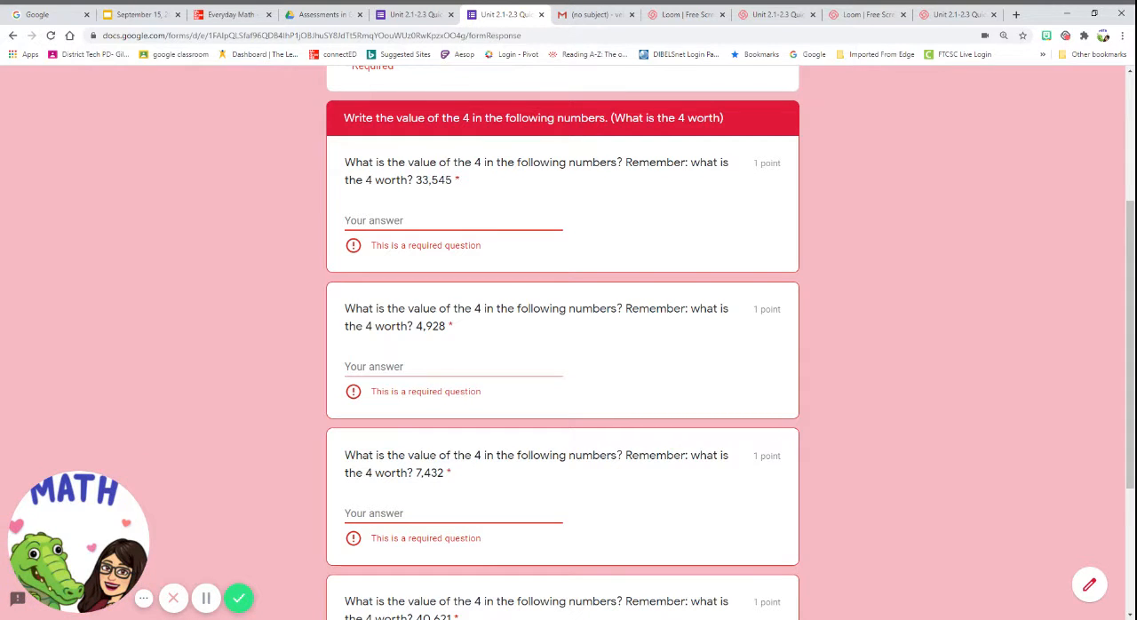
{"action": "mouse_move", "coordinate": [824, 409]}
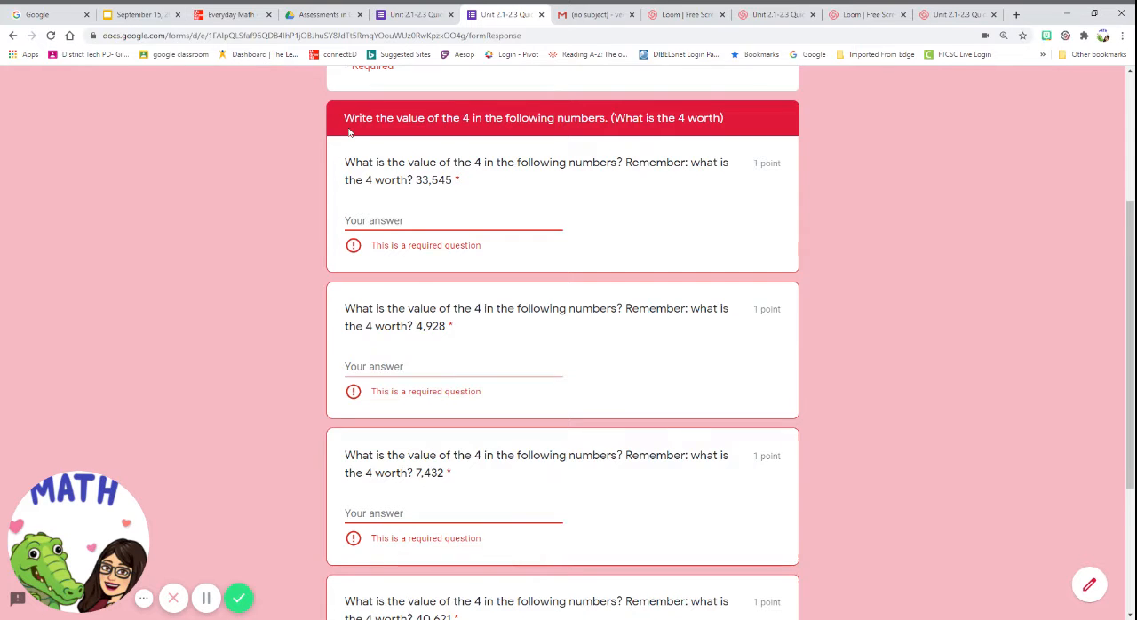
Highlight the number 33,545 in the first 'value of the 4' question, answer blank
{"action": "scroll", "scroll_direction": "down", "scroll_amount": 3}
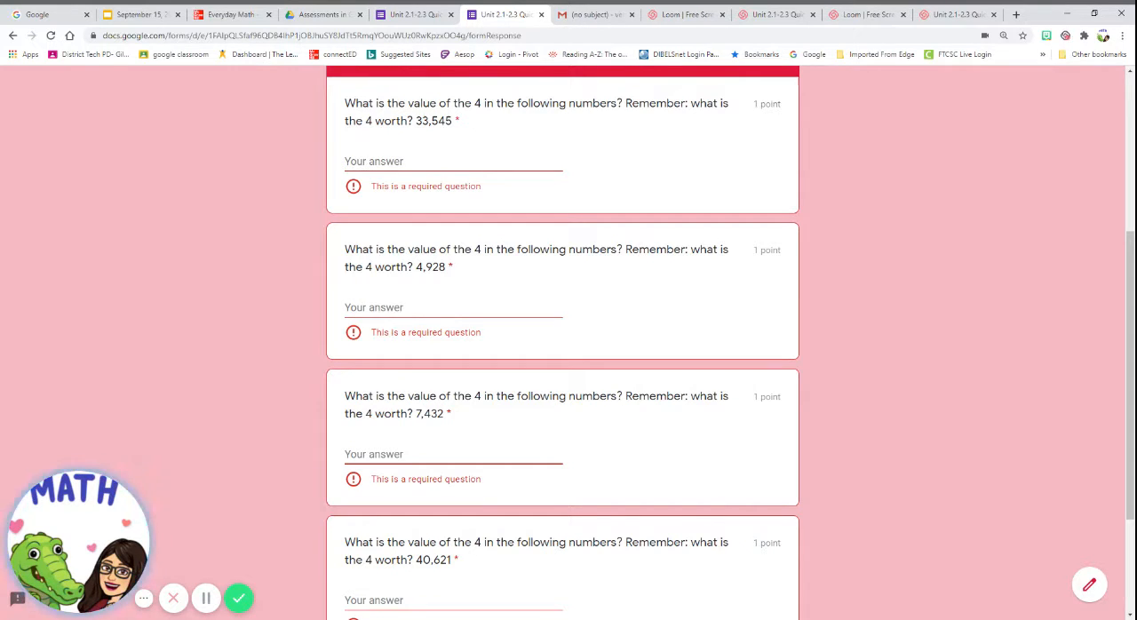
{"action": "mouse_move", "coordinate": [583, 171]}
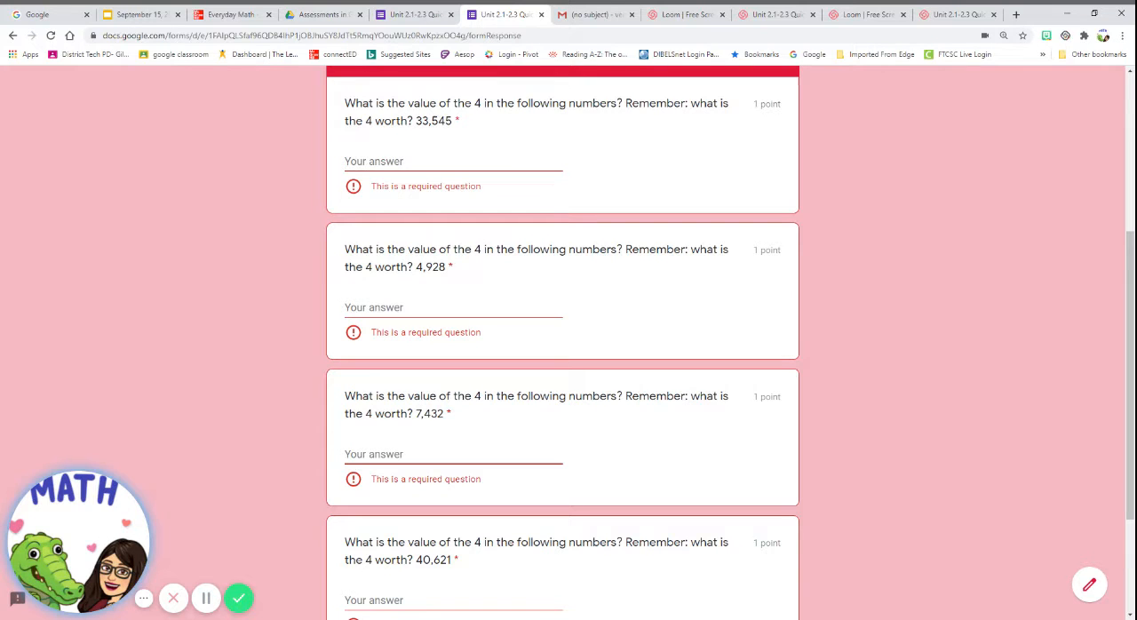
{"action": "double_click", "coordinate": [434, 120]}
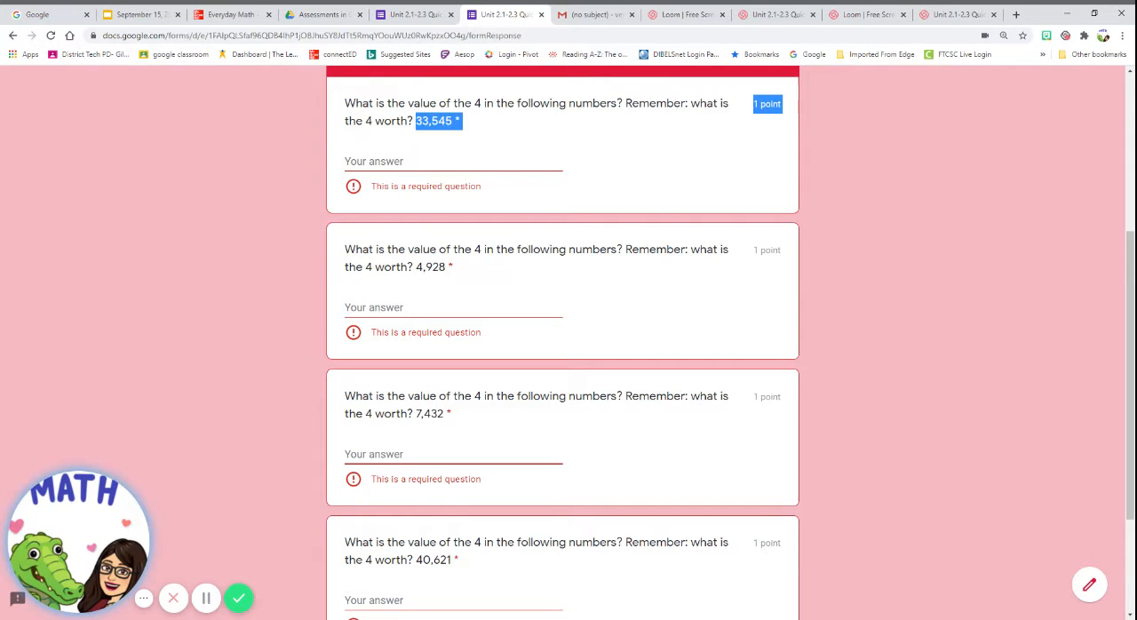
{"action": "mouse_move", "coordinate": [471, 151]}
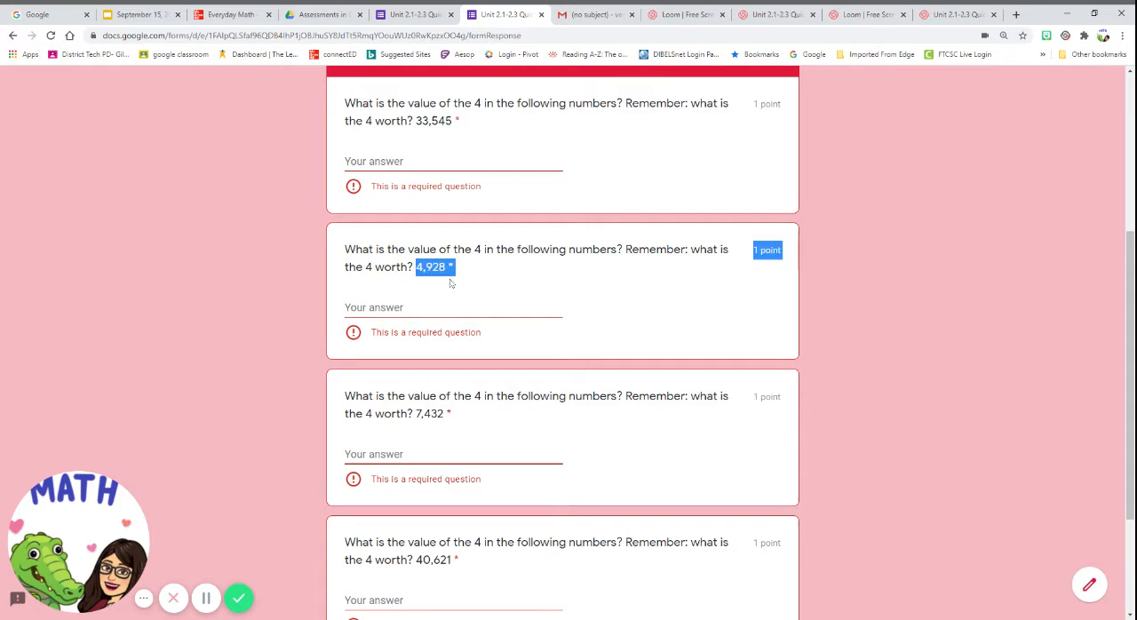
{"action": "mouse_move", "coordinate": [492, 283]}
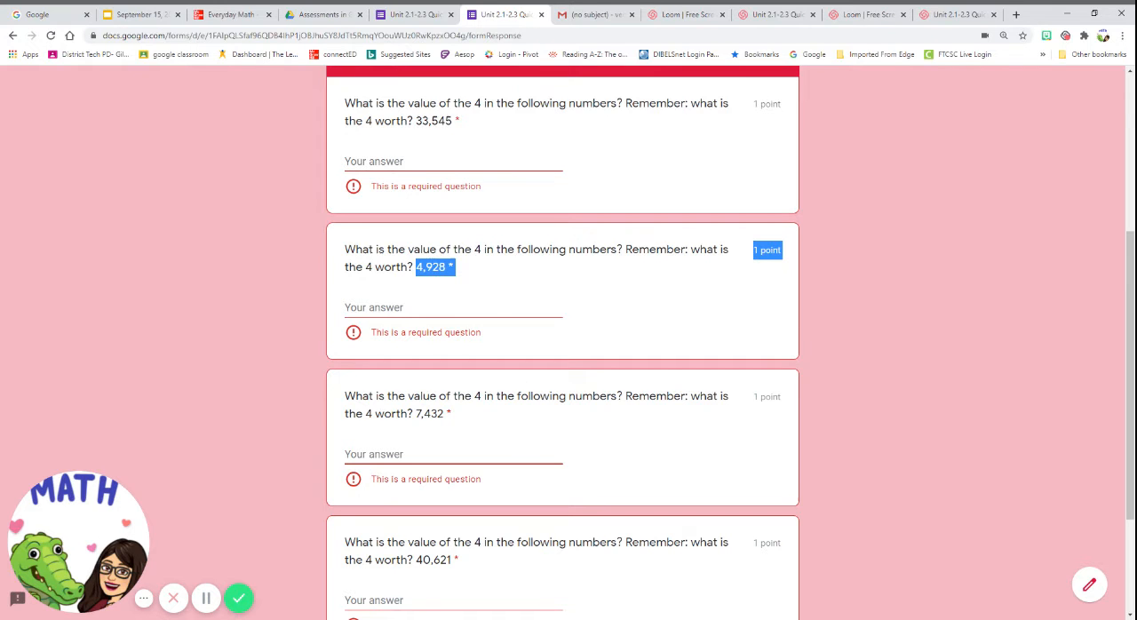
Highlight 7,432 and 40,621 in the last two questions, leaving all answers empty
{"action": "scroll", "scroll_direction": "down", "scroll_amount": 3}
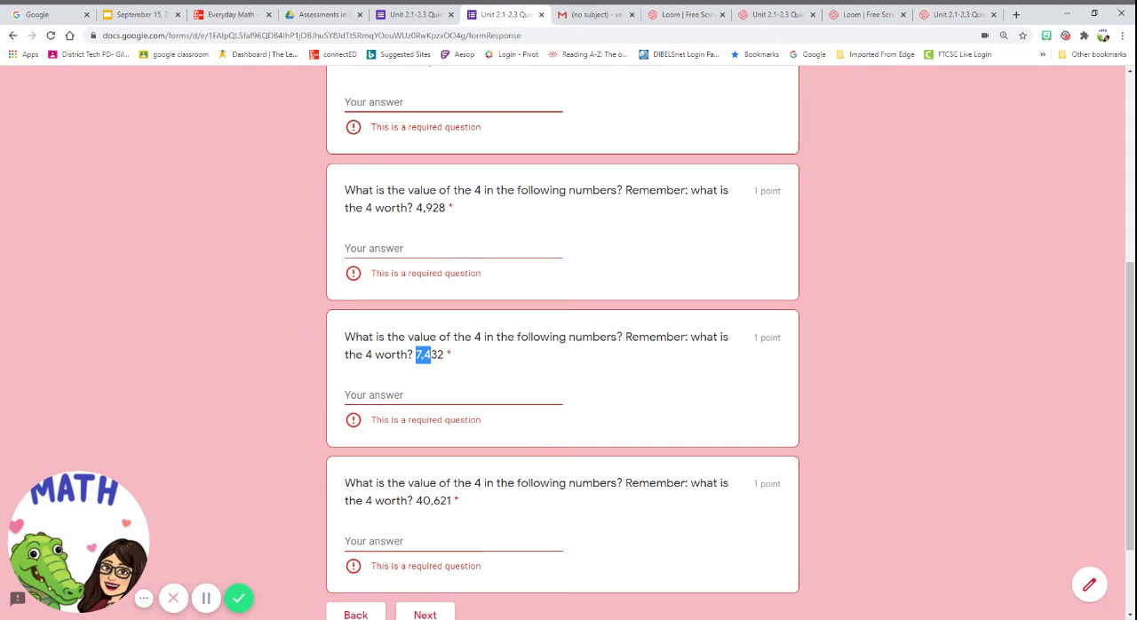
{"action": "double_click", "coordinate": [428, 355]}
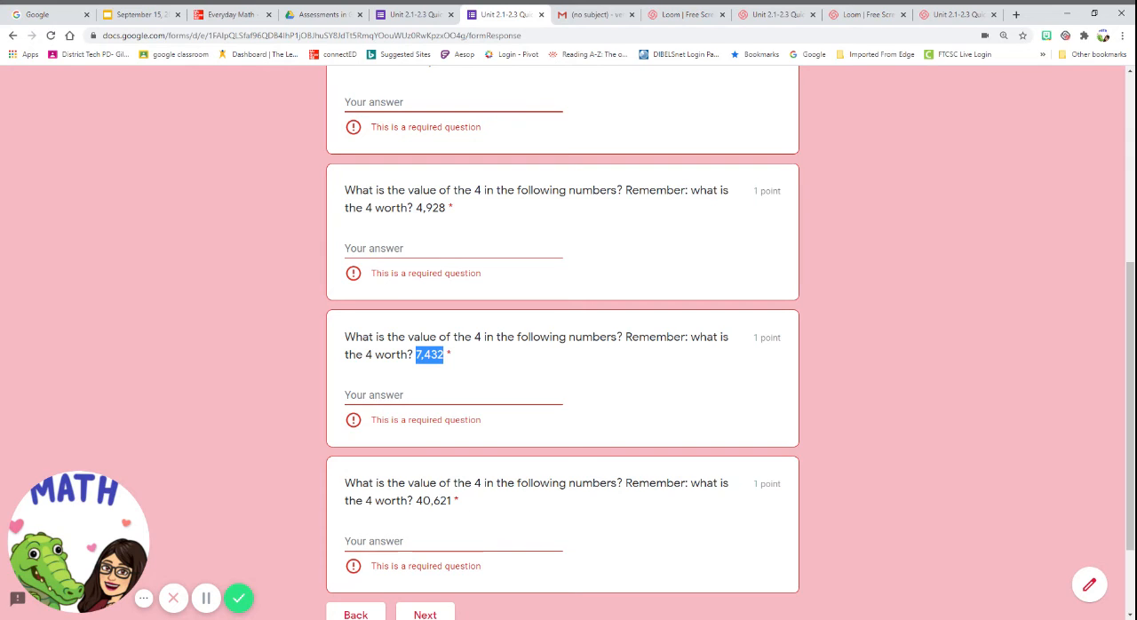
{"action": "double_click", "coordinate": [430, 501]}
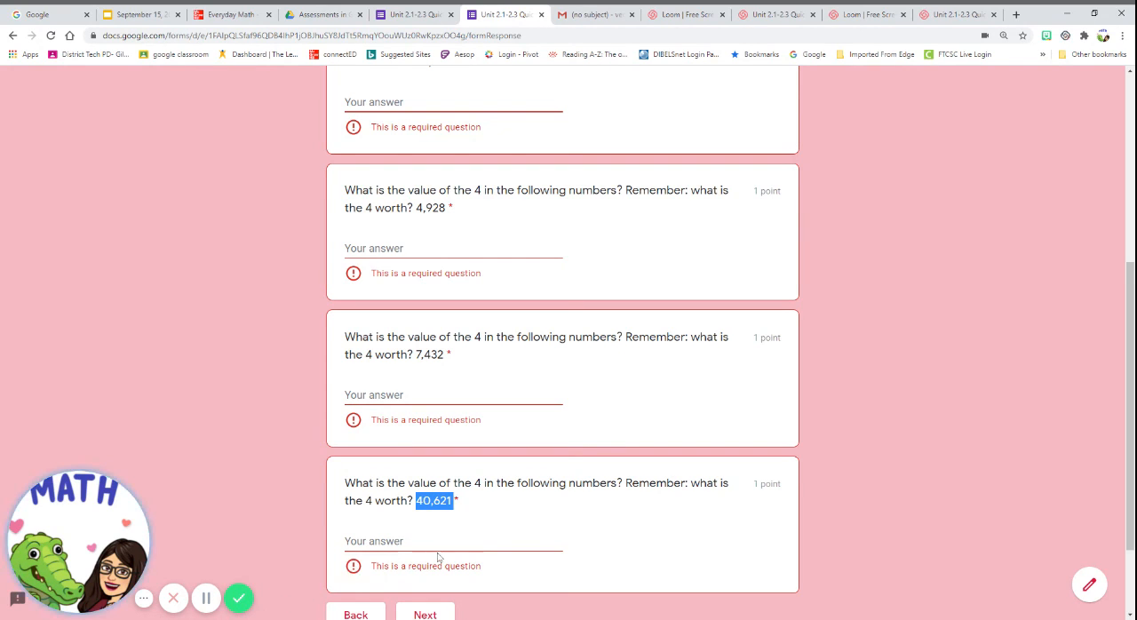
{"action": "left_click", "coordinate": [453, 394]}
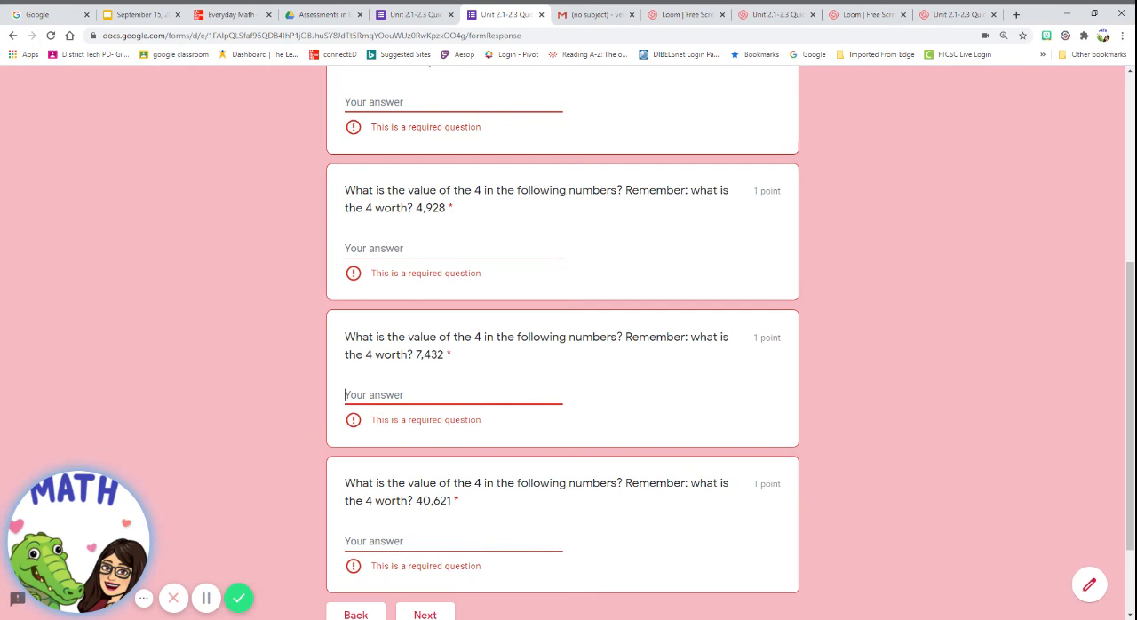